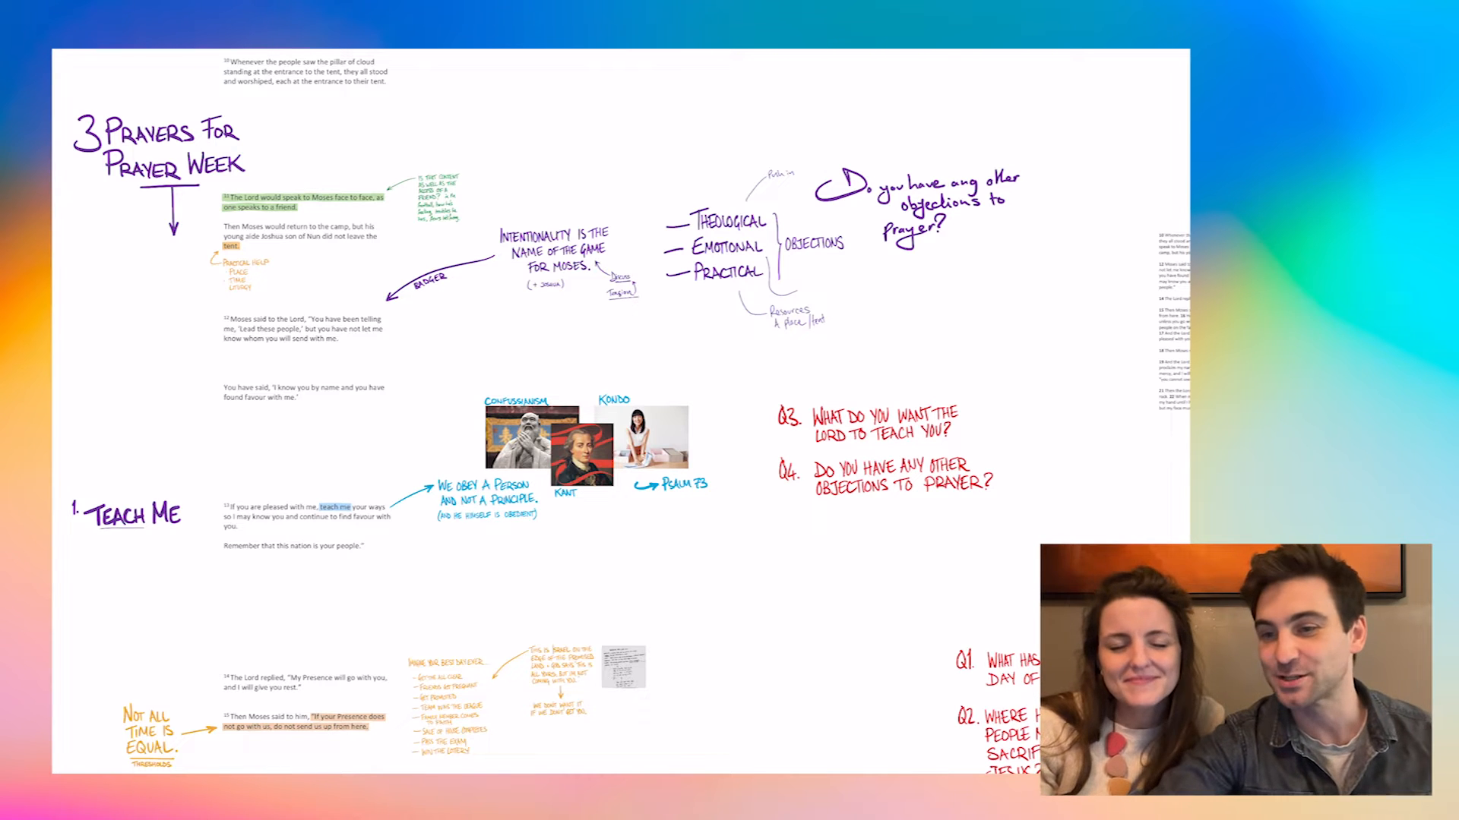
Step: Scroll the canvas to verses 18–20 and the nation, Apple and influencer glory comparisons
scroll(down, 3)
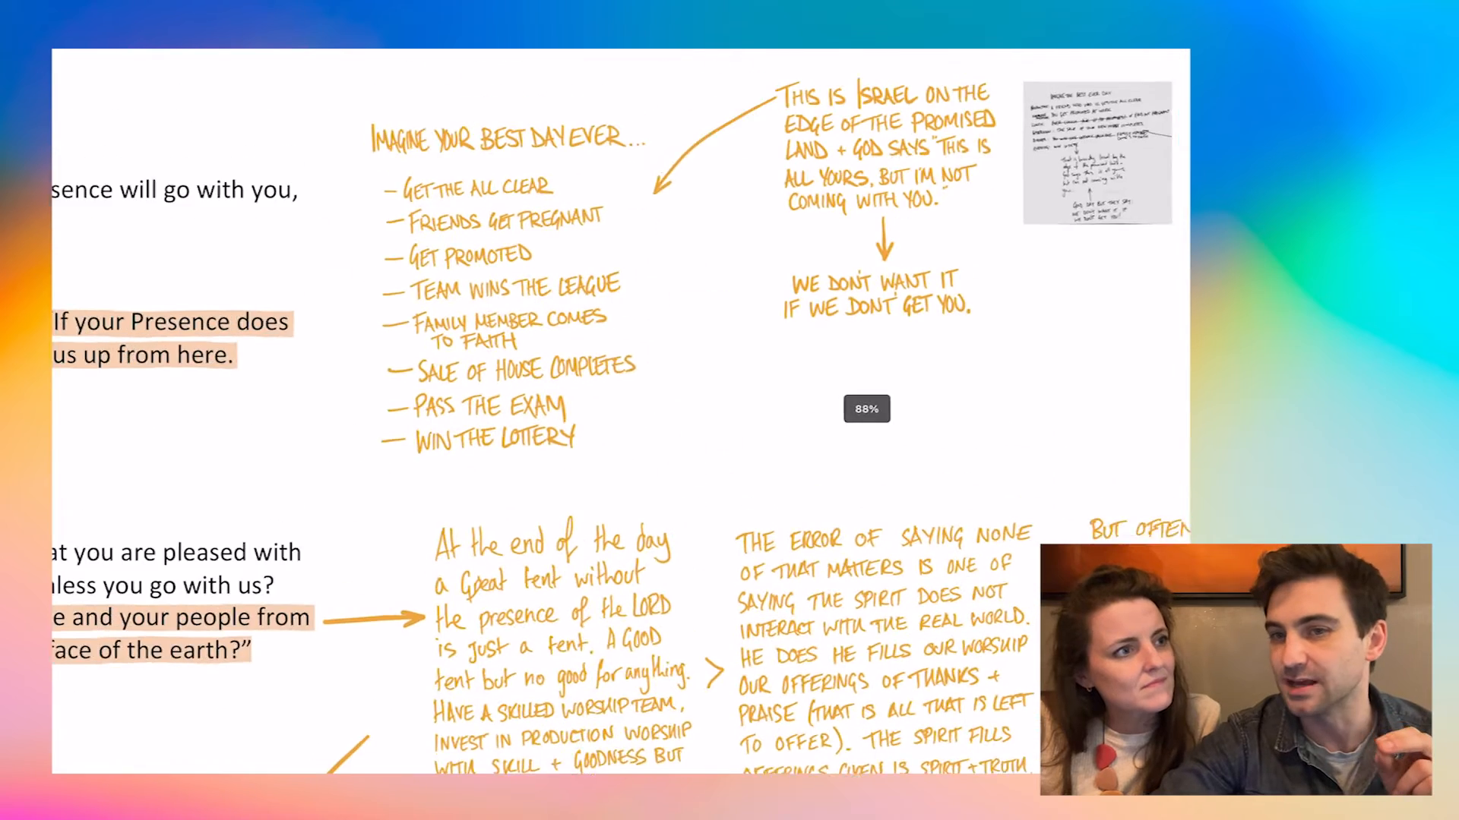
scroll(down, 3)
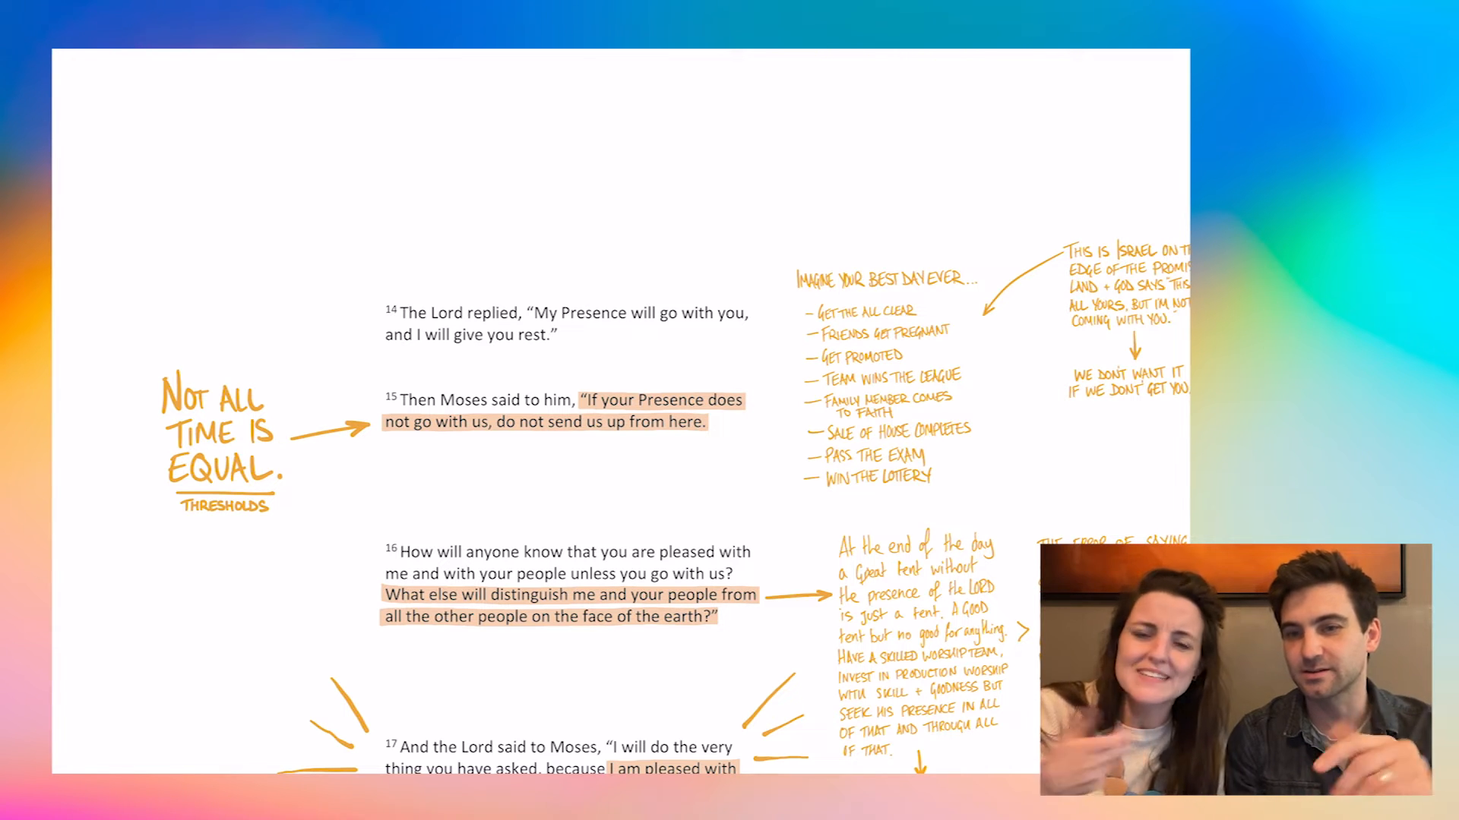
scroll(up, 3)
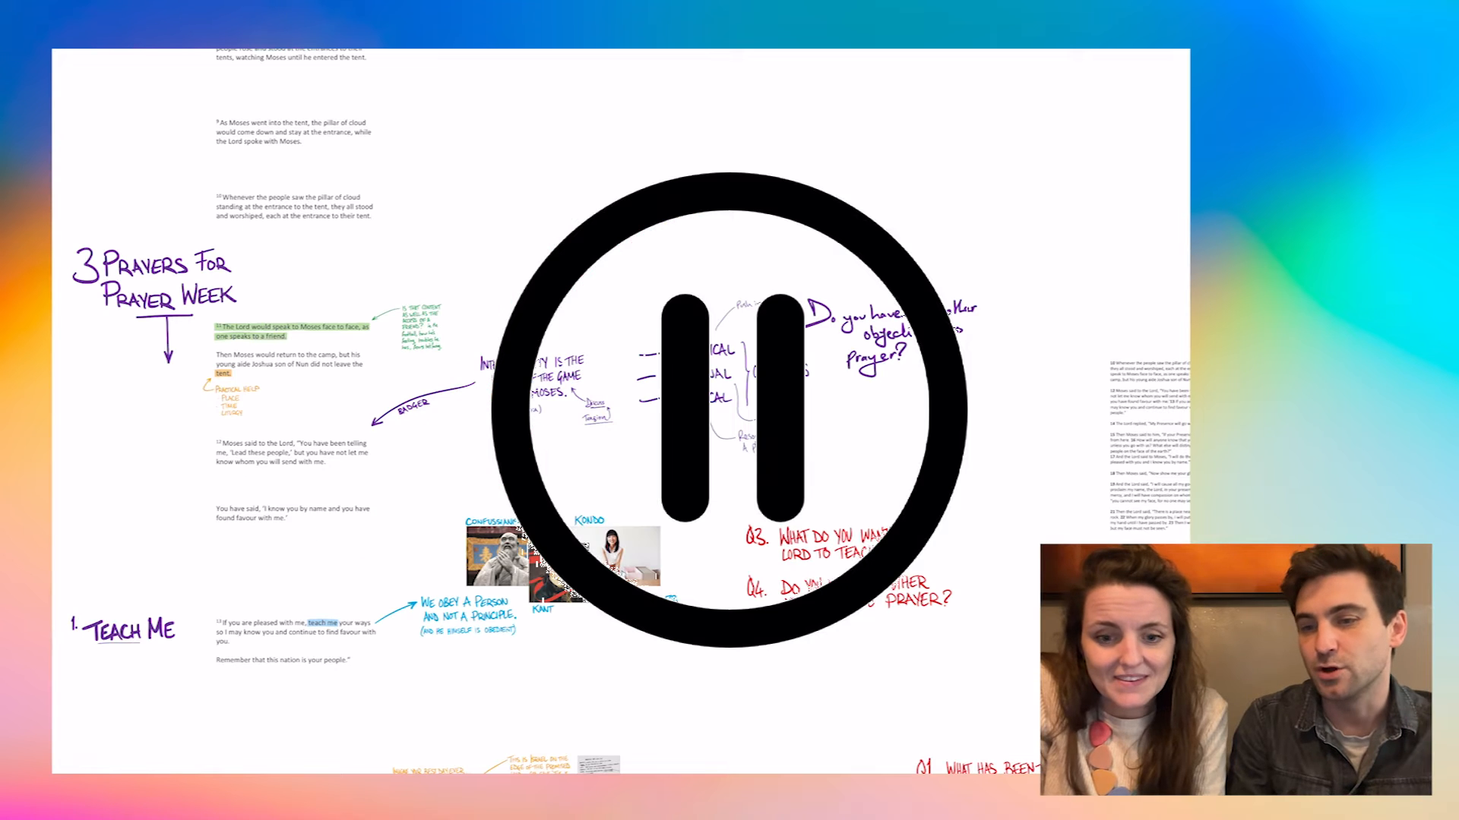
click(729, 410)
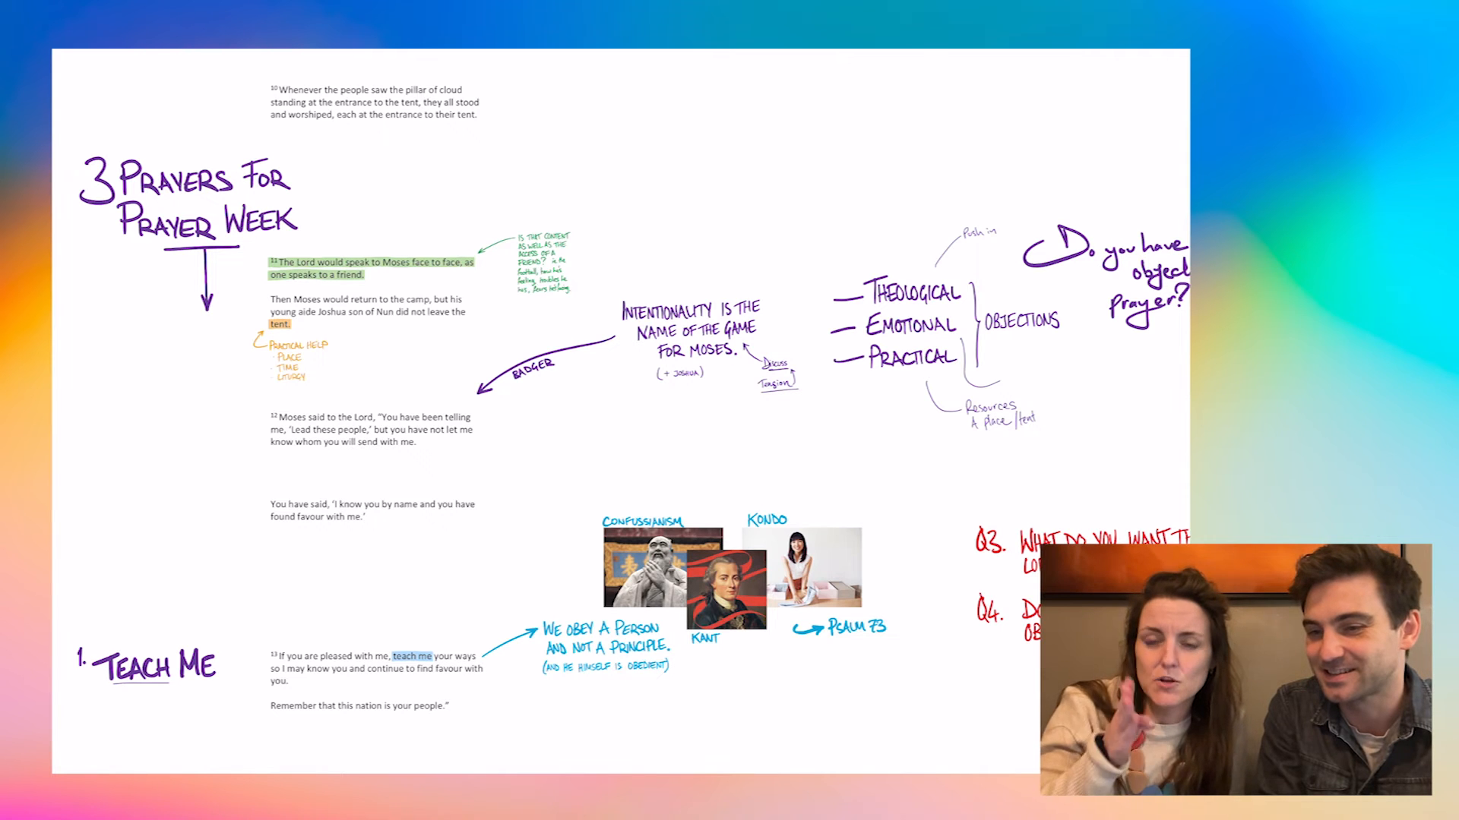
scroll(down, 3)
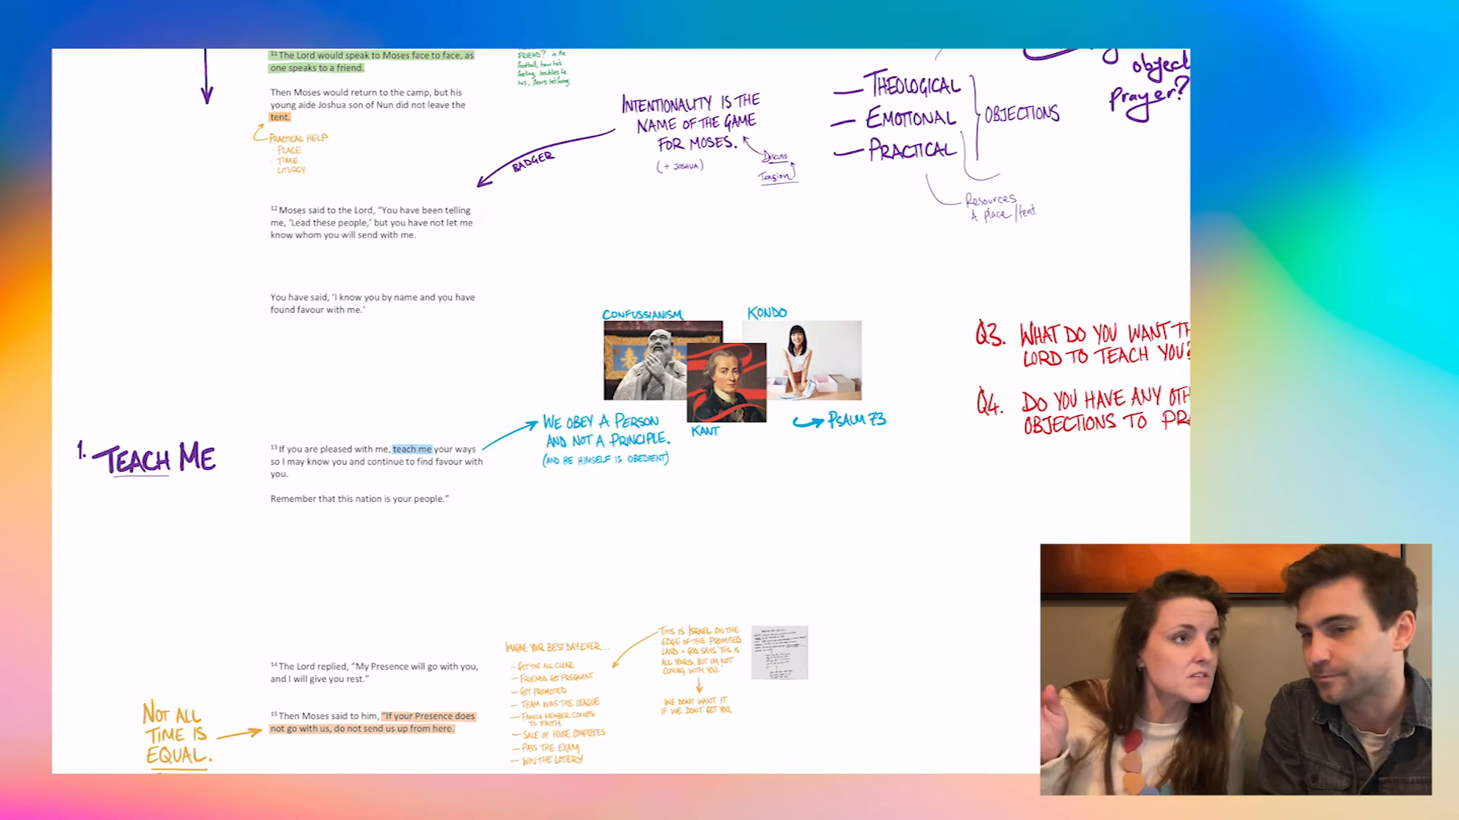
scroll(down, 3)
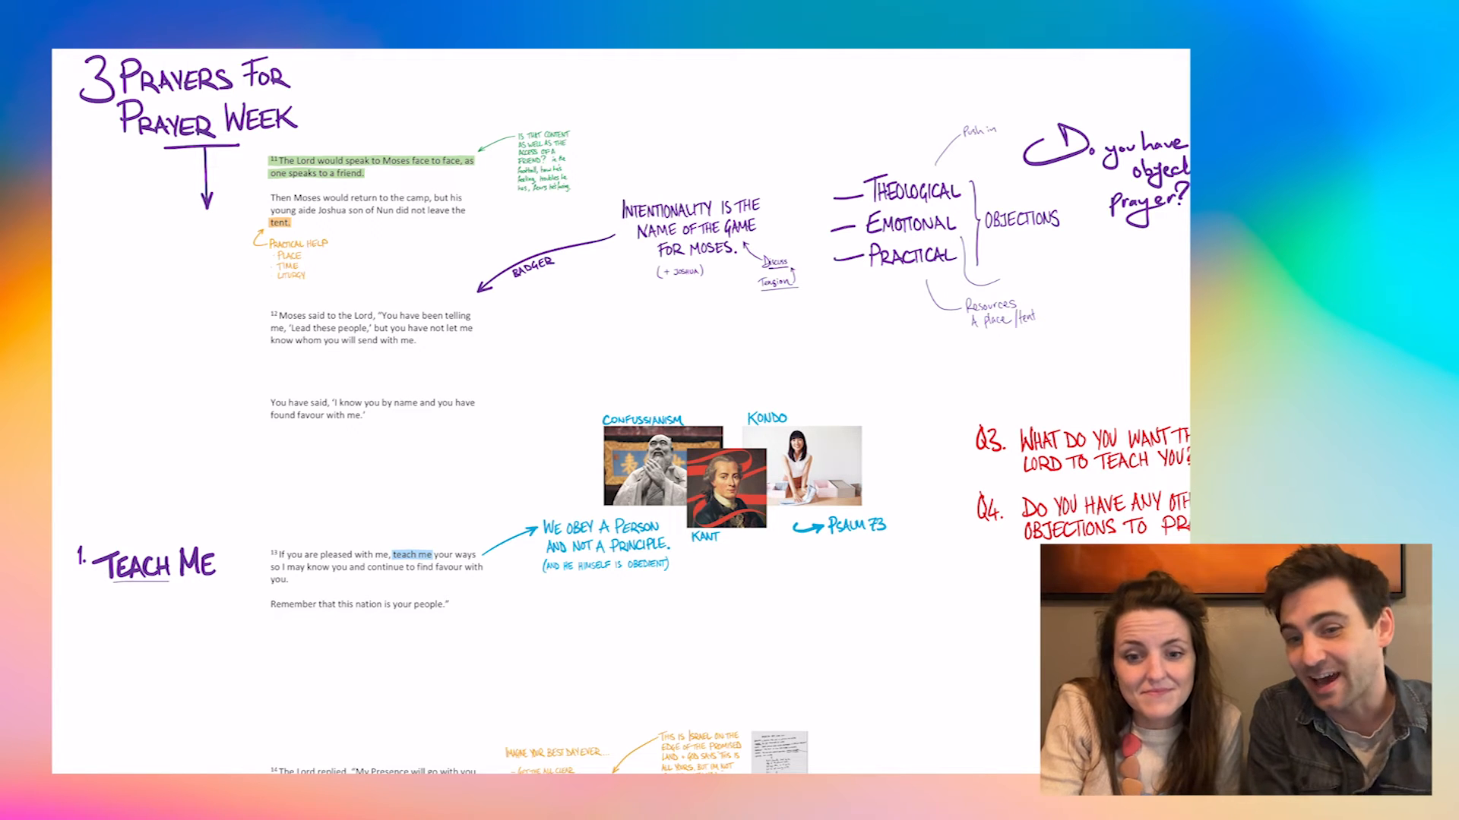
scroll(down, 3)
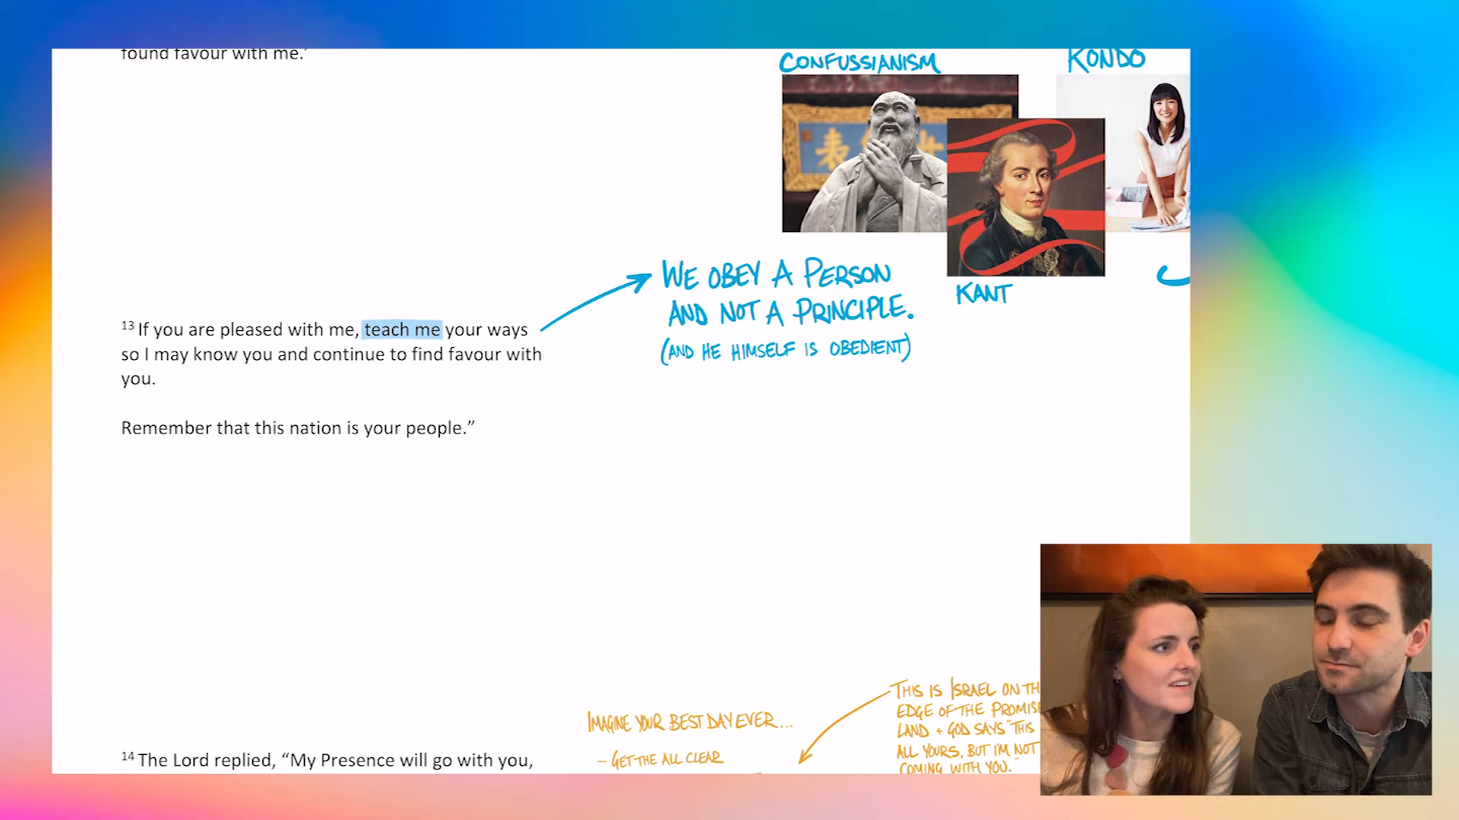
scroll(down, 3)
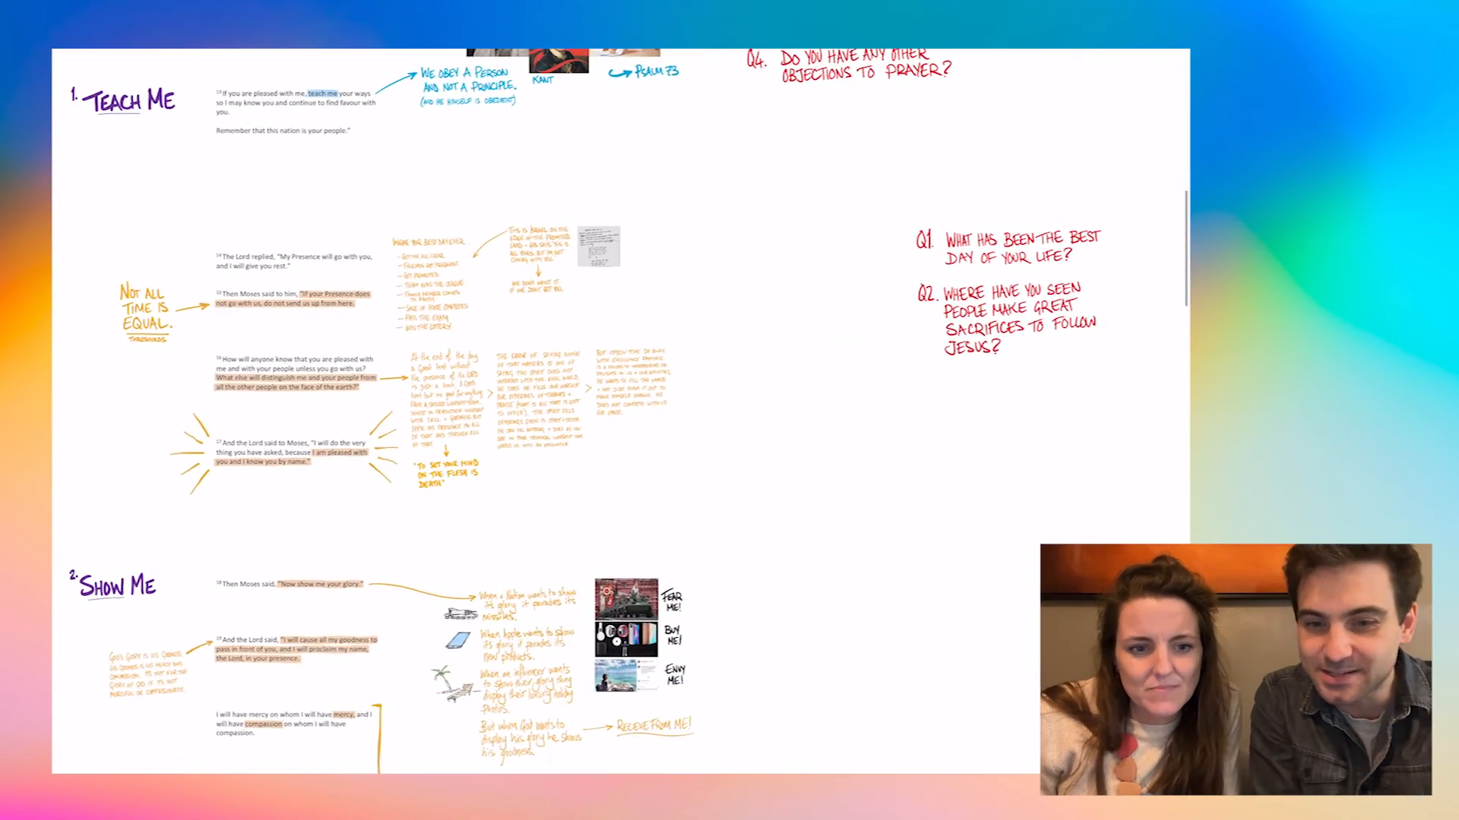
scroll(down, 3)
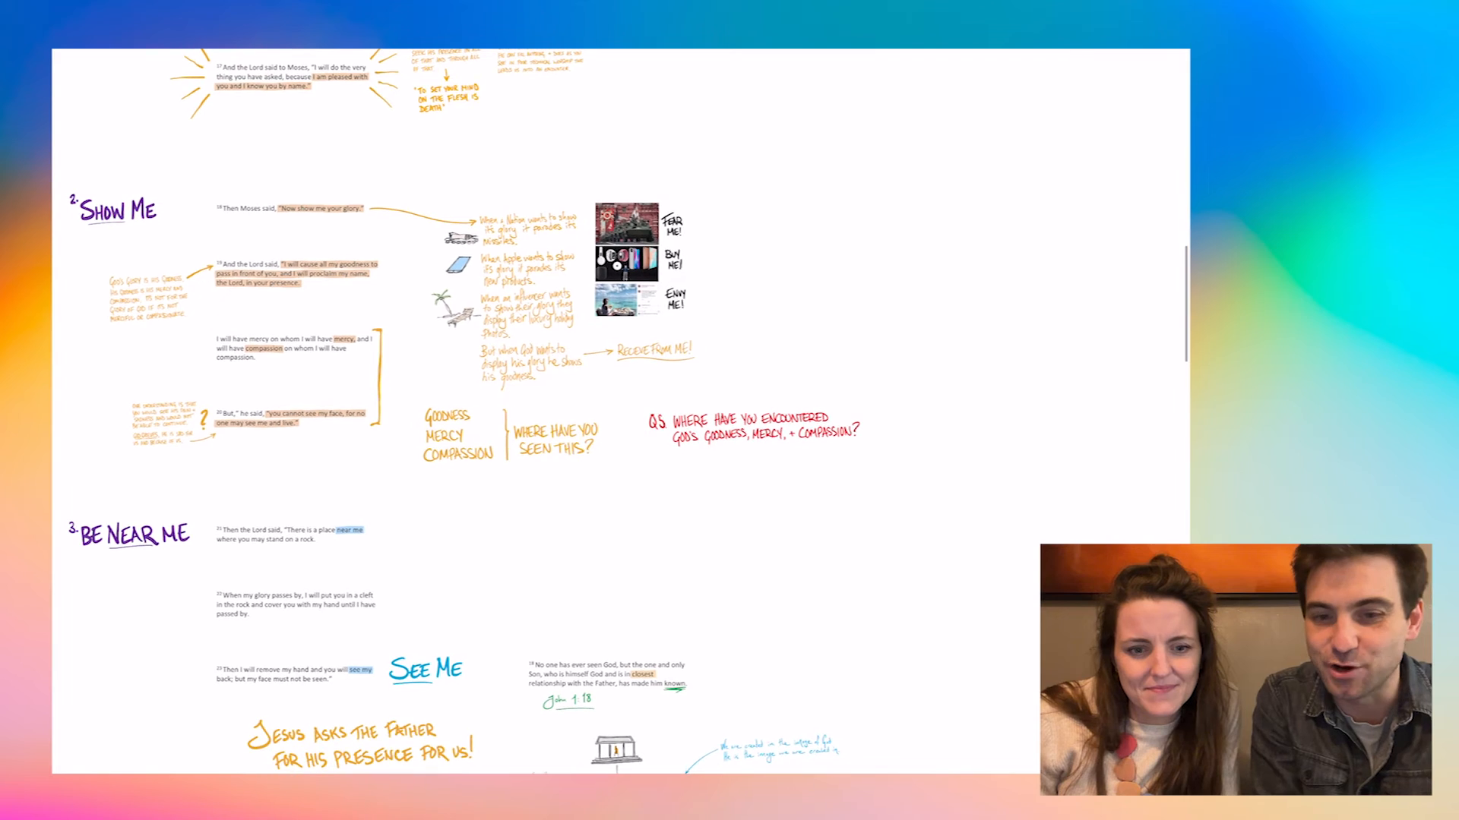
scroll(up, 3)
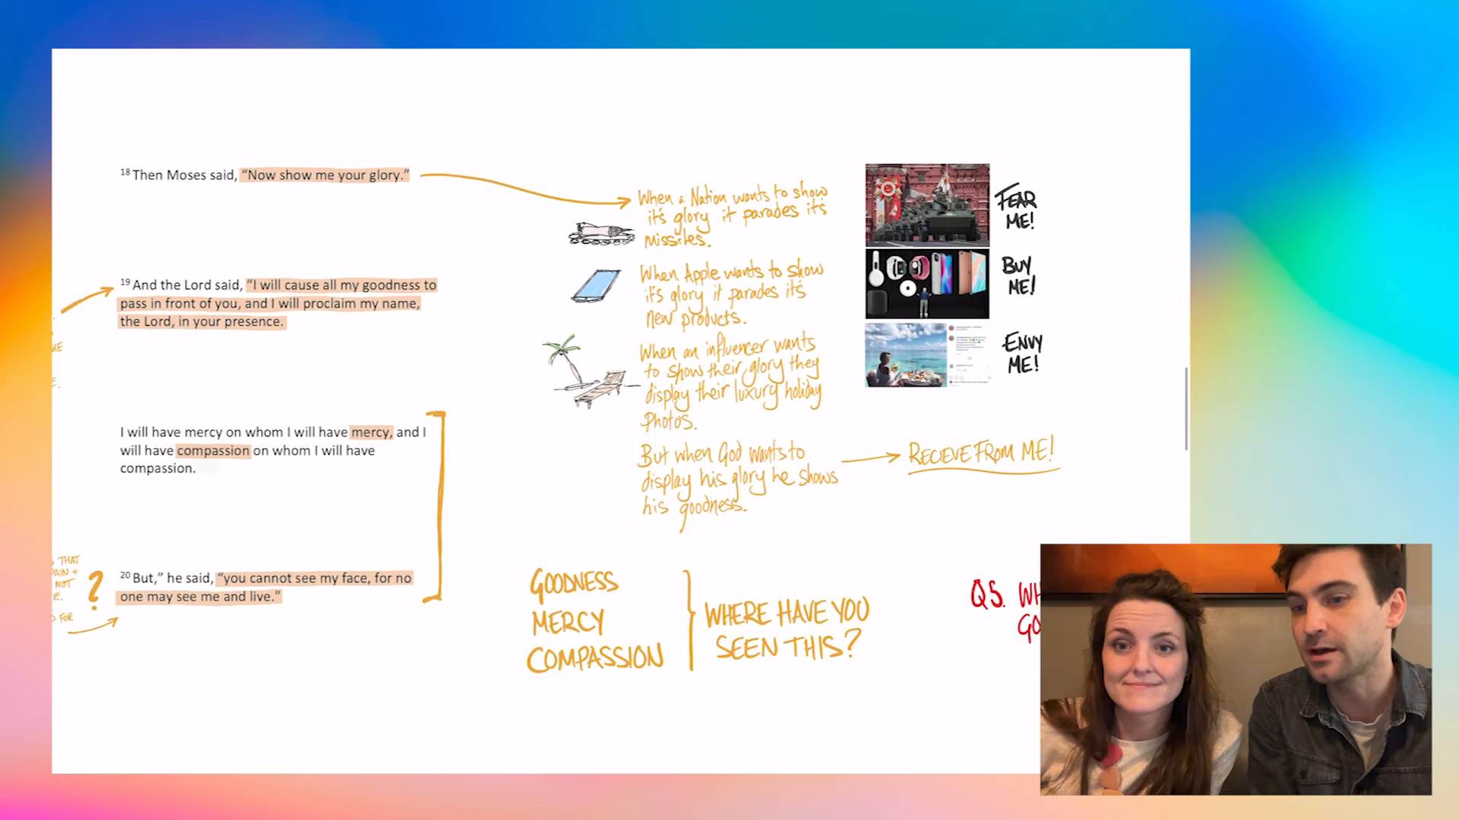
Step: Fit the whole Show Me section on screen, down to the Be Near Me heading
scroll(down, 3)
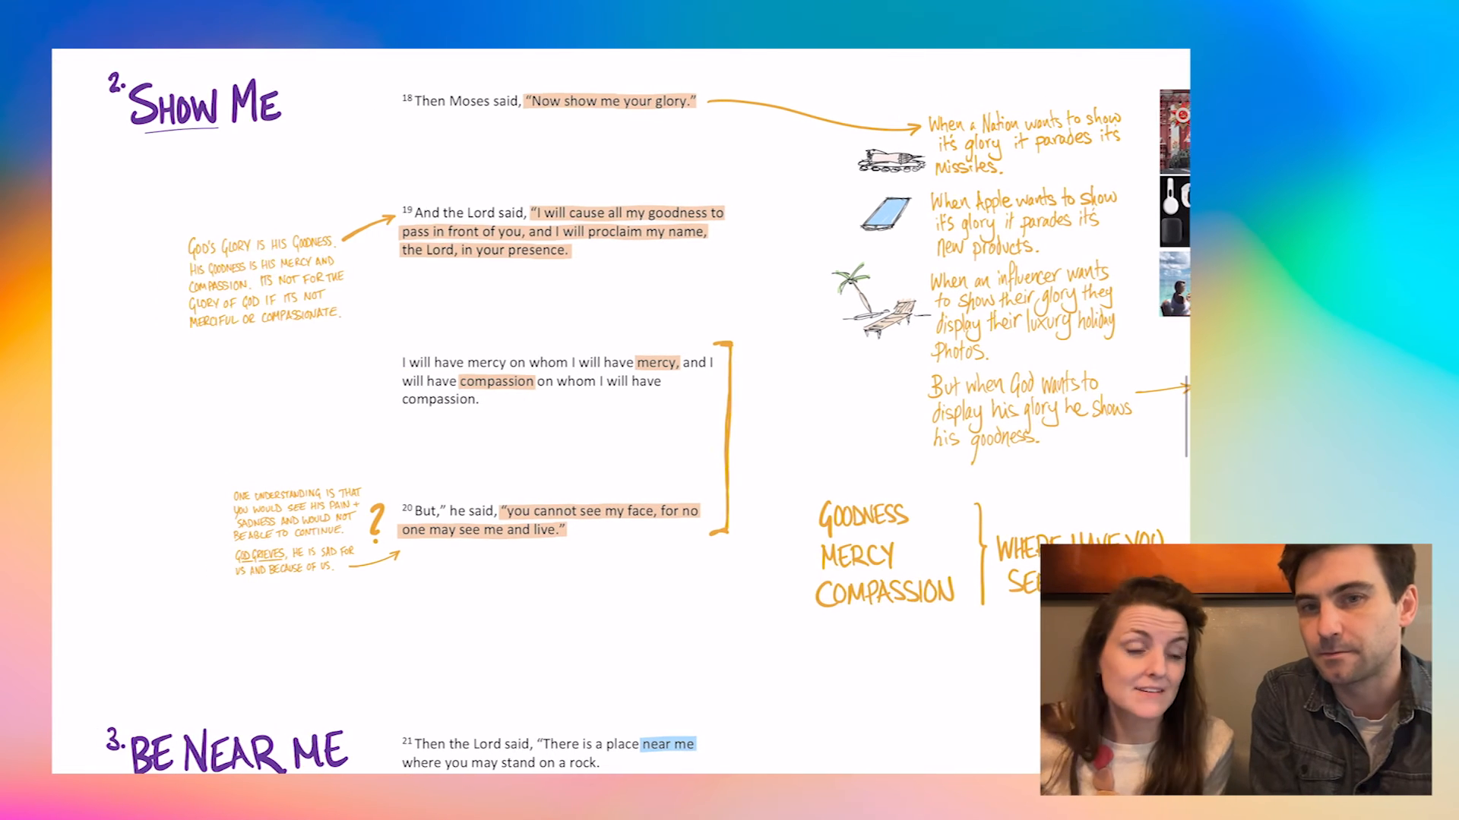
scroll(up, 3)
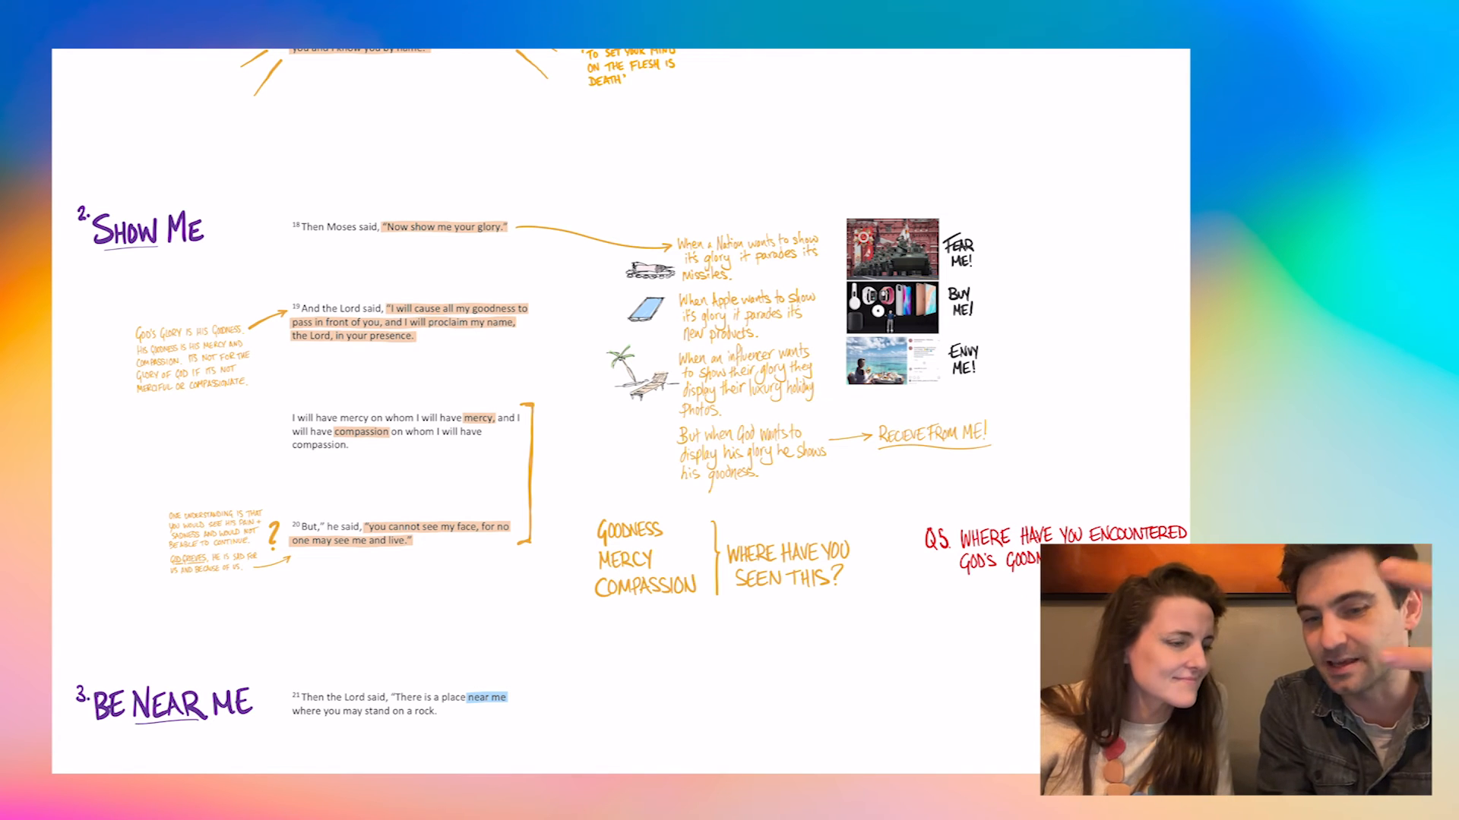
Step: Scroll to John 1:18 and Colossians 1:15 with notes on God's image and the Arian view
scroll(down, 3)
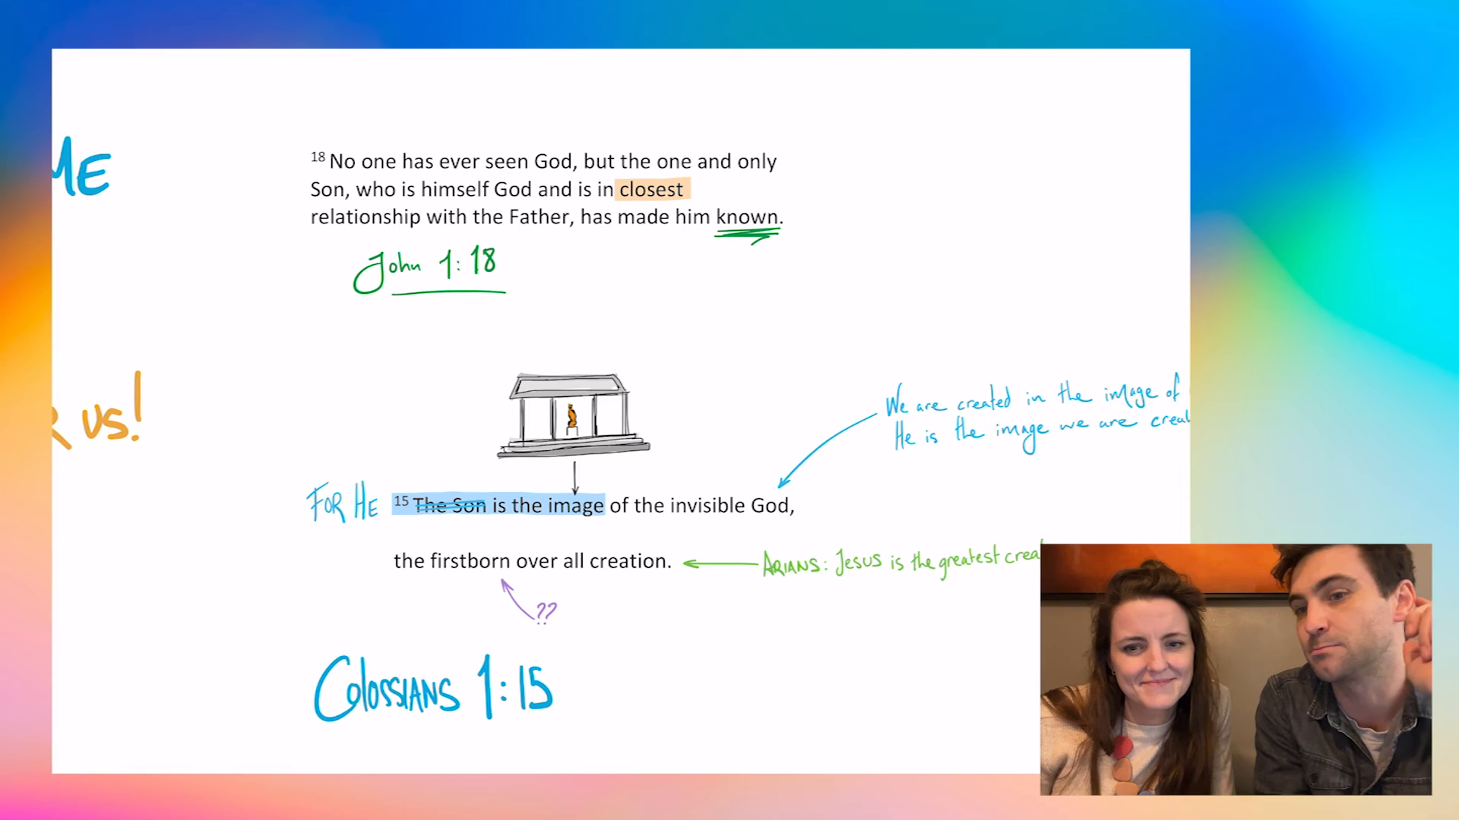
scroll(down, 3)
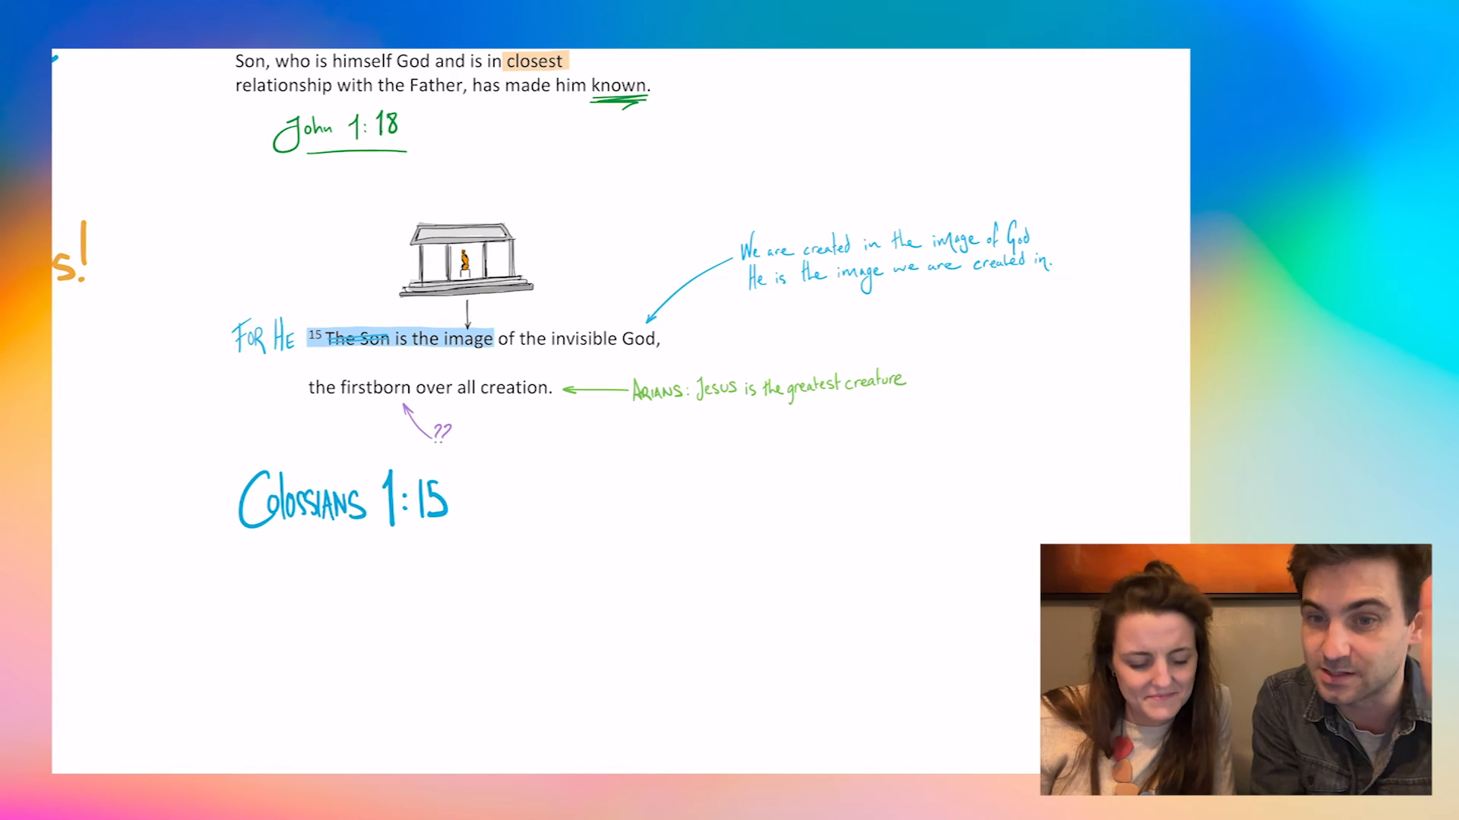